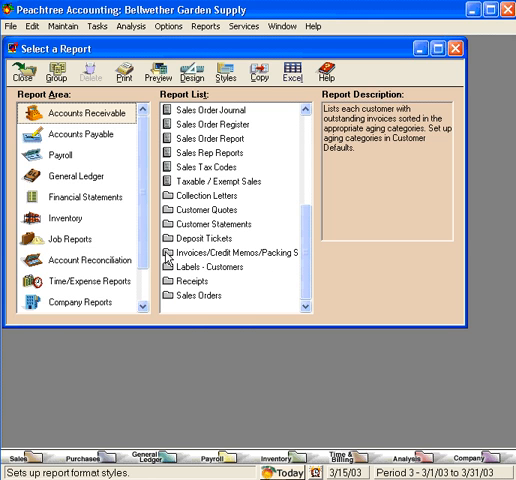
# Open the Invoices/Credit Memos/Packing Slips folder under Accounts Receivable reports.
pyautogui.doubleClick(222, 252)
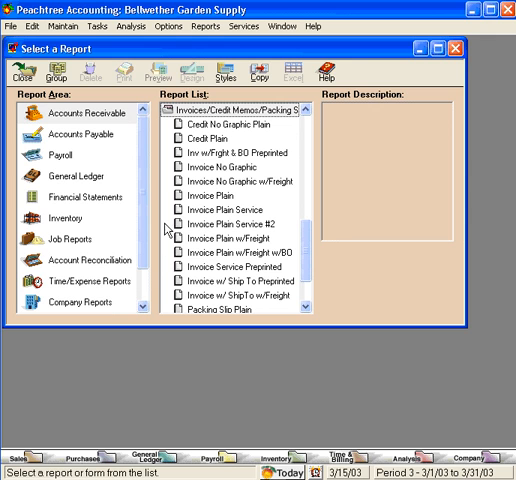
# Select the Invoice Plain form for design editing.
pyautogui.click(204, 194)
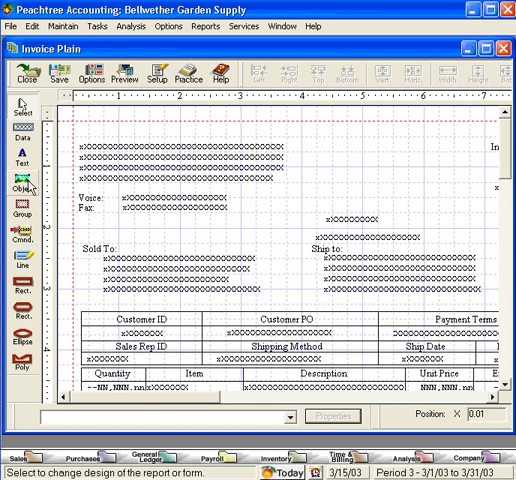
# Insert koala_small.jpg as an OLE object created from file on the Invoice Plain form.
pyautogui.click(24, 184)
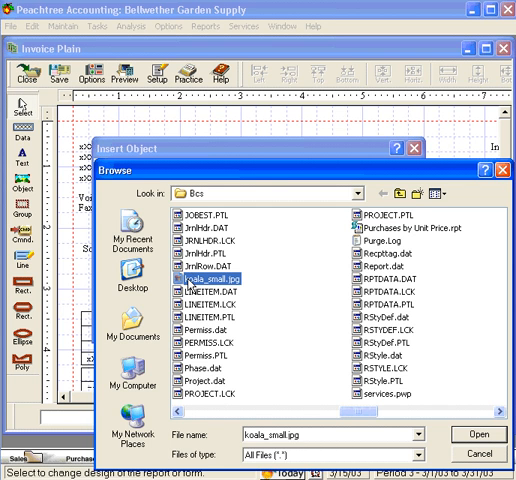
pyautogui.click(492, 444)
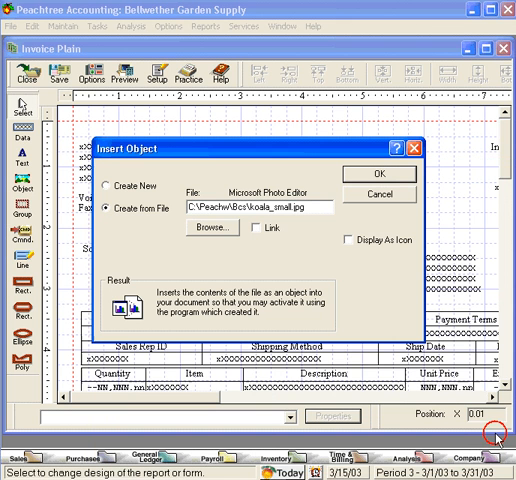
pyautogui.moveTo(372, 278)
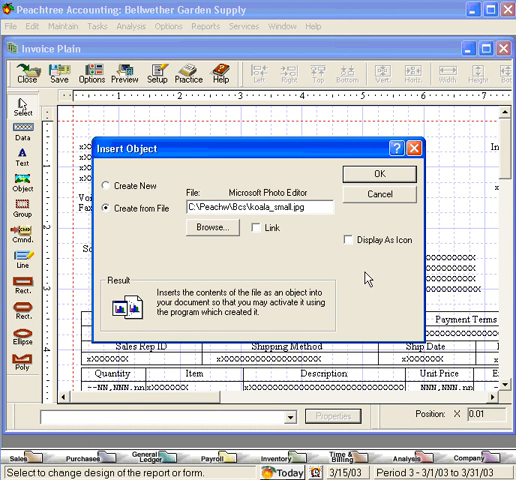
pyautogui.click(388, 174)
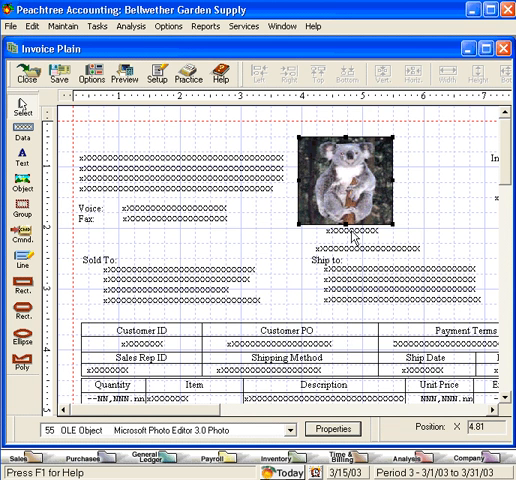
# Position the koala picture at the top right above Ship to, selecting the Duplicate Invoice Message field.
pyautogui.click(350, 248)
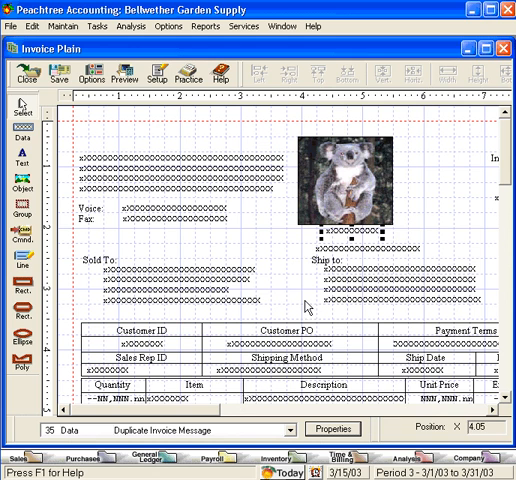
# Bring up the context menu for the Company Name and Address data field.
pyautogui.rightClick(344, 234)
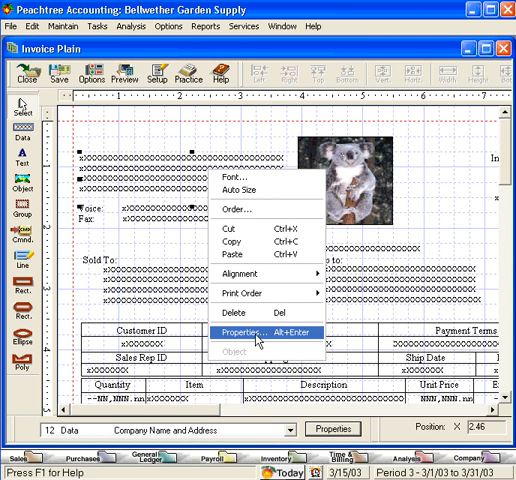
# Set the Company Name and Address field font to bold Courier New via its properties.
pyautogui.click(244, 328)
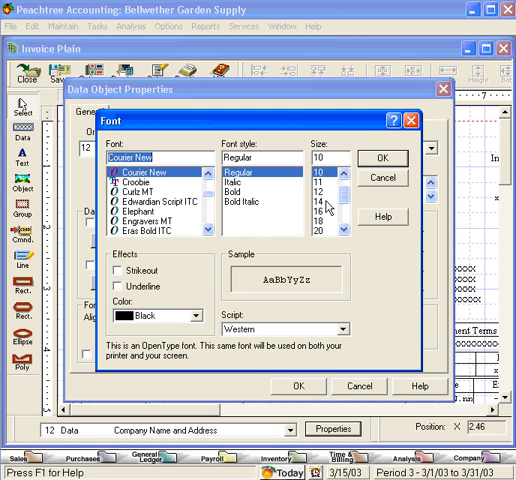
pyautogui.click(248, 200)
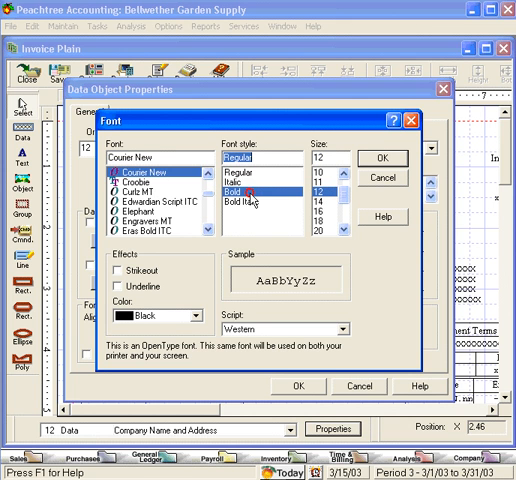
pyautogui.click(236, 188)
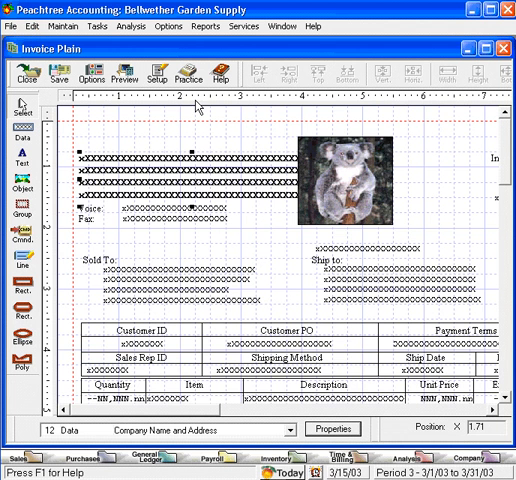
pyautogui.click(360, 190)
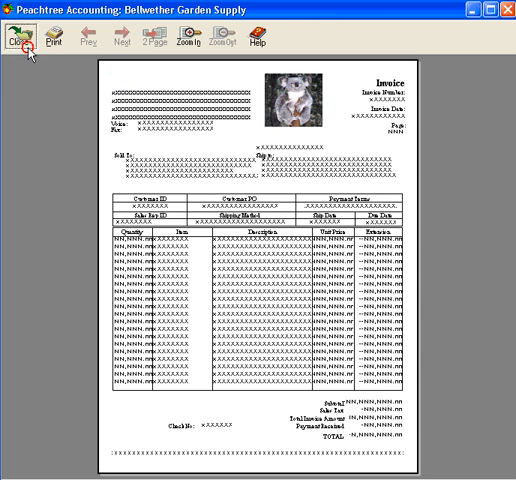
pyautogui.click(22, 40)
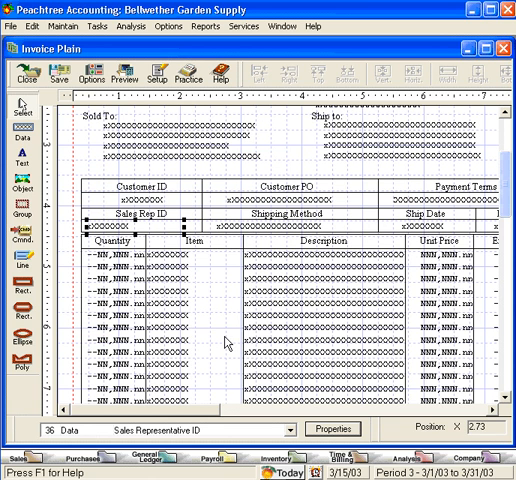
# Select the Customer ID field in the customer details table for deletion.
pyautogui.click(300, 432)
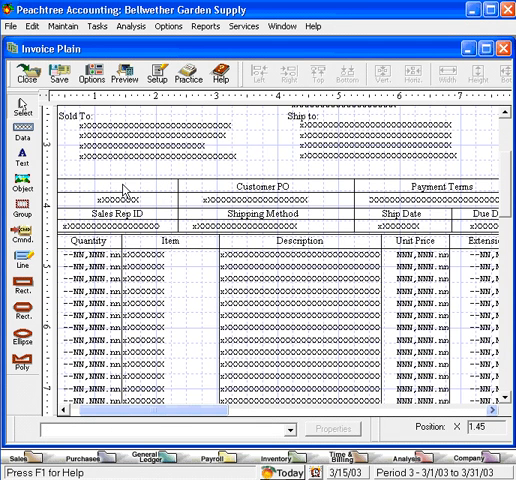
pyautogui.click(120, 202)
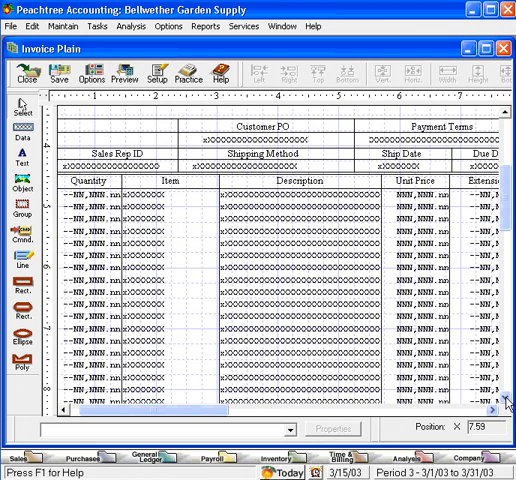
pyautogui.scroll(-3)
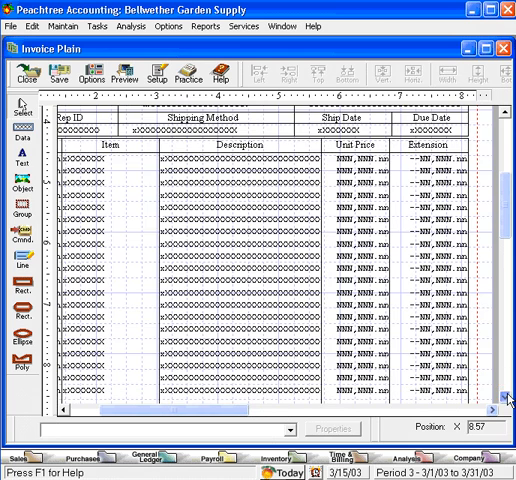
pyautogui.scroll(-3)
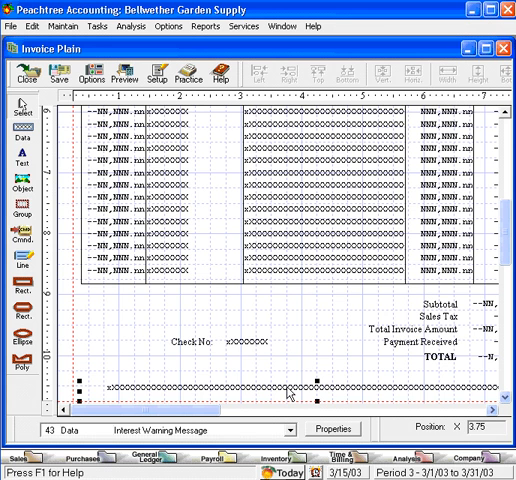
pyautogui.rightClick(316, 400)
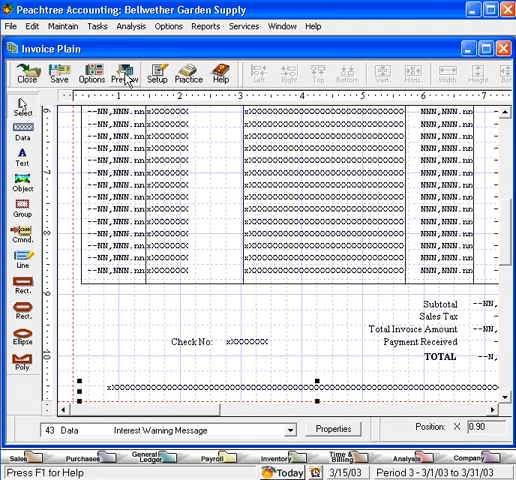
pyautogui.click(124, 72)
pyautogui.write('1 Invoice')
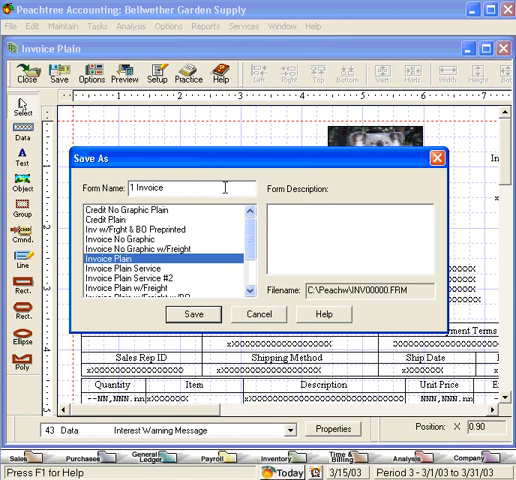
# Save the customized invoice form under its new name.
pyautogui.click(192, 314)
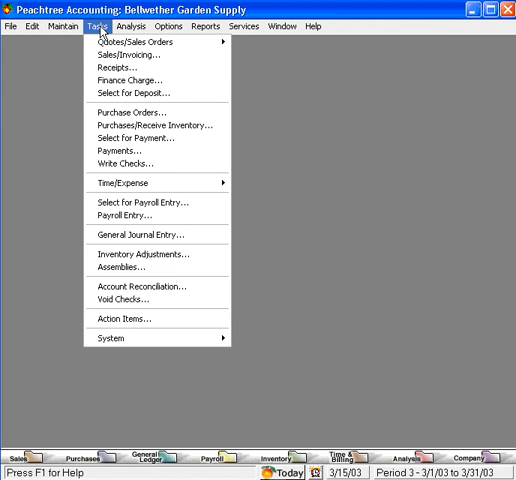
pyautogui.moveTo(120, 56)
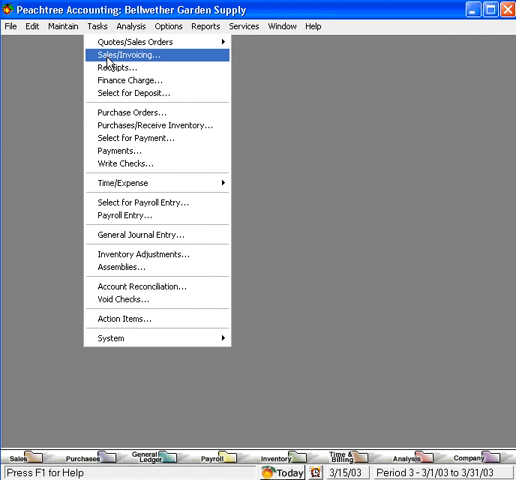